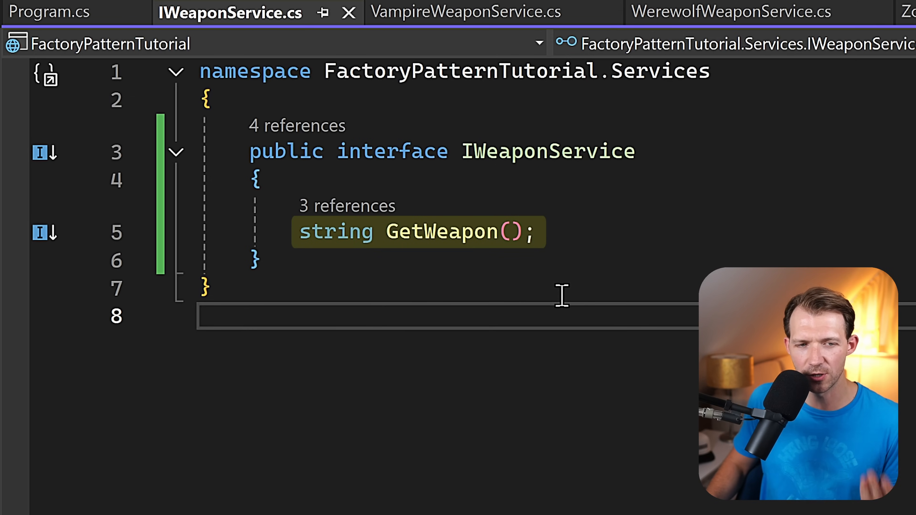
{"action": "mouse_move", "coordinate": [578, 255]}
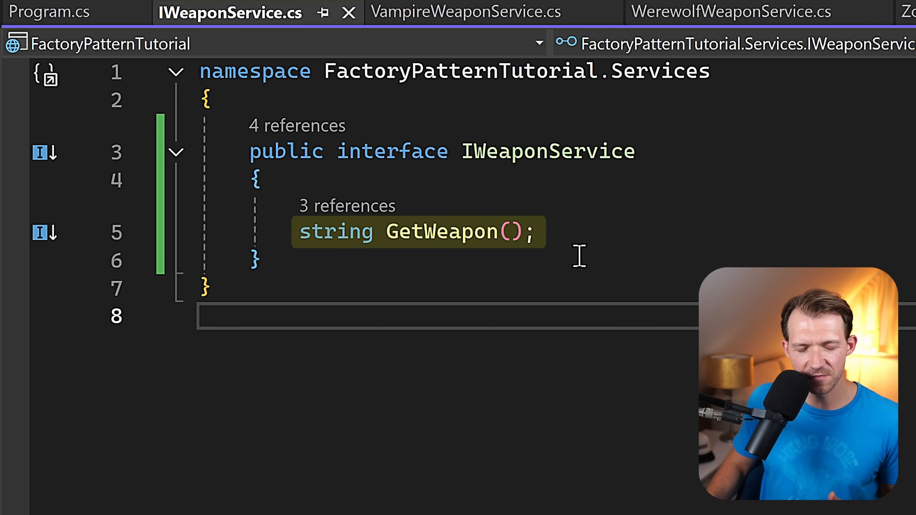
Step: Review the Vampire, Werewolf and Zombie weapon service implementations in turn
{"action": "left_click", "coordinate": [464, 12]}
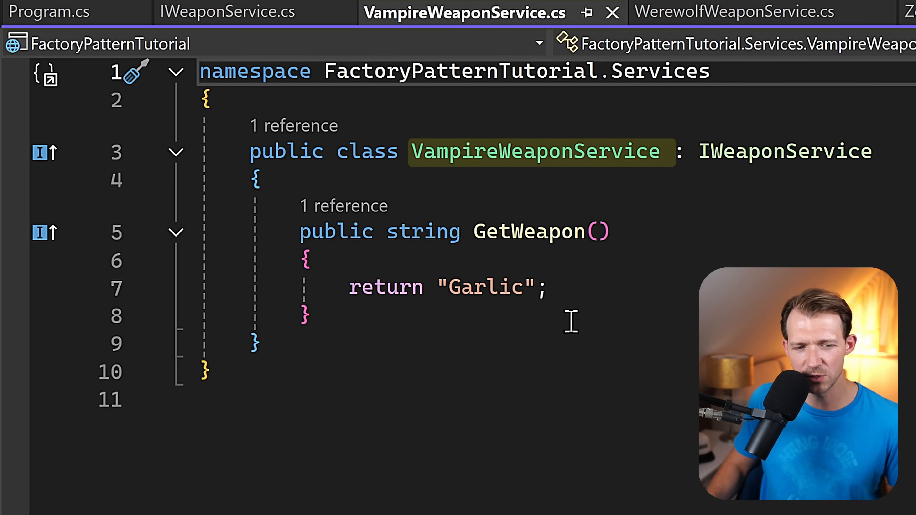
{"action": "left_click", "coordinate": [732, 12]}
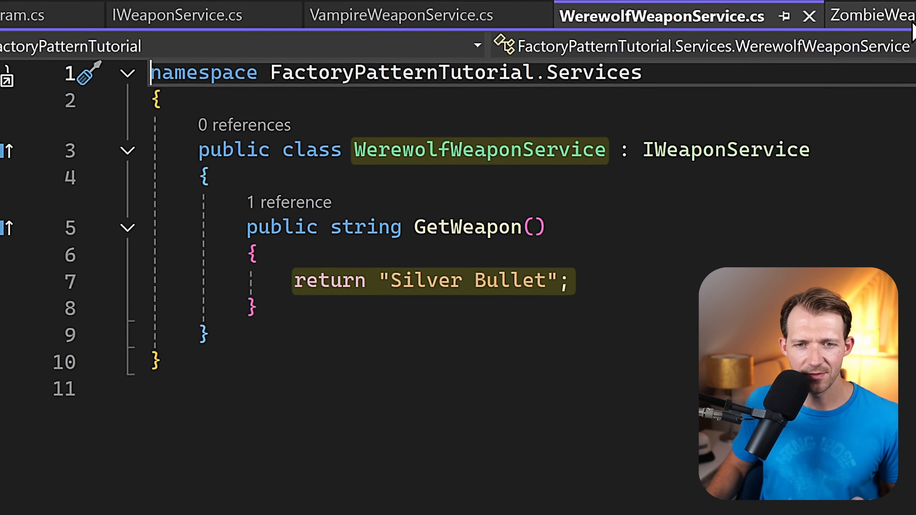
{"action": "left_click", "coordinate": [871, 15]}
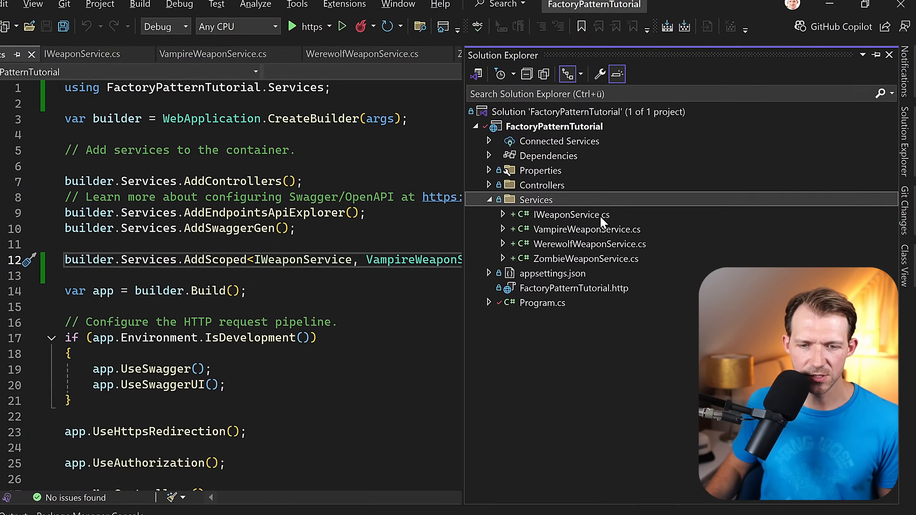
Step: Add a new IWeaponFactory.cs interface file to the Services folder
{"action": "right_click", "coordinate": [534, 200]}
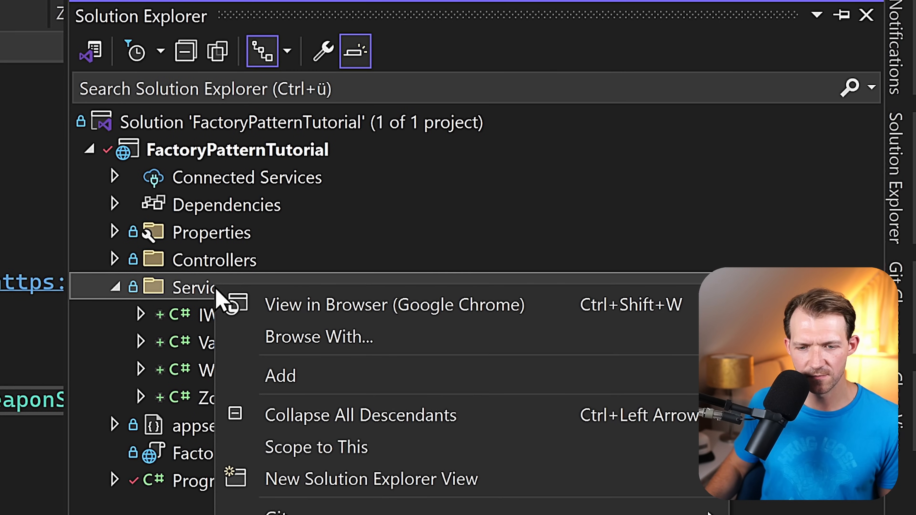
{"action": "left_click", "coordinate": [280, 375]}
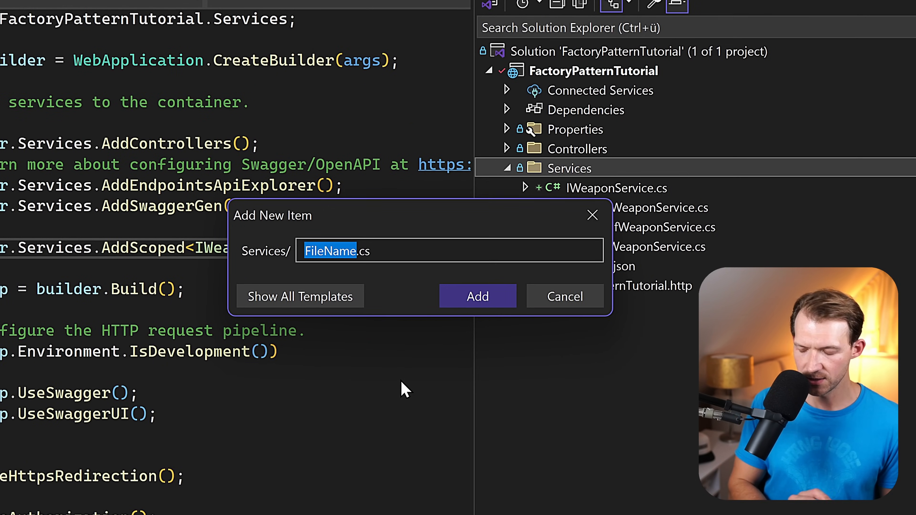
{"action": "type", "text": "IWeapon.cs"}
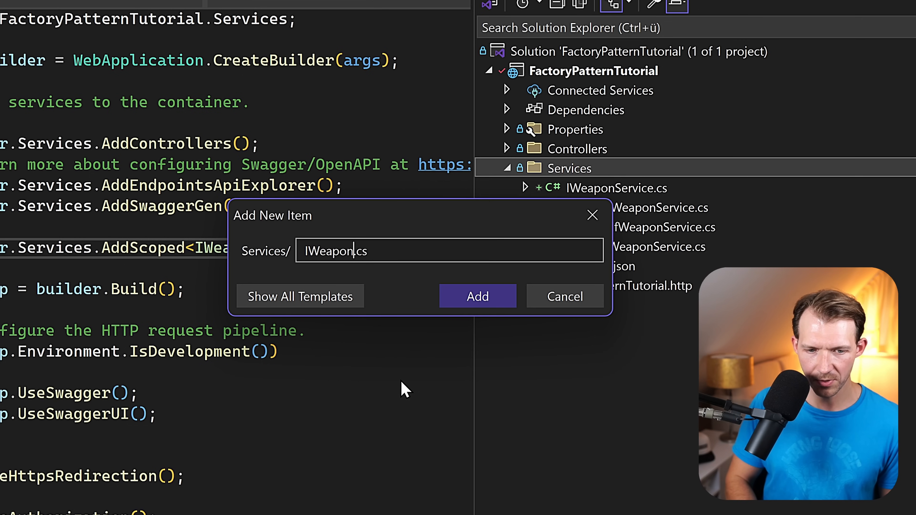
{"action": "left_click", "coordinate": [476, 297]}
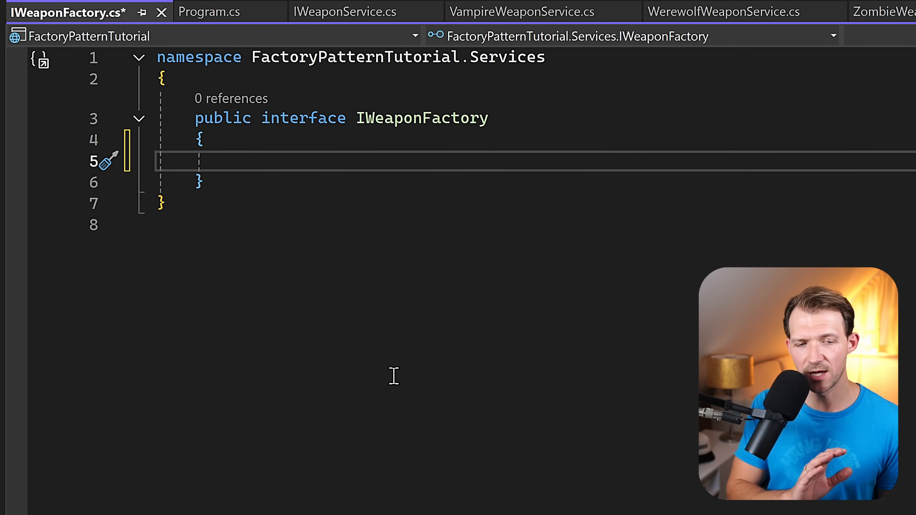
Step: Declare IWeaponService Create(string creatureType); in the IWeaponFactory interface
{"action": "type", "text": "IWeaponService Cr"}
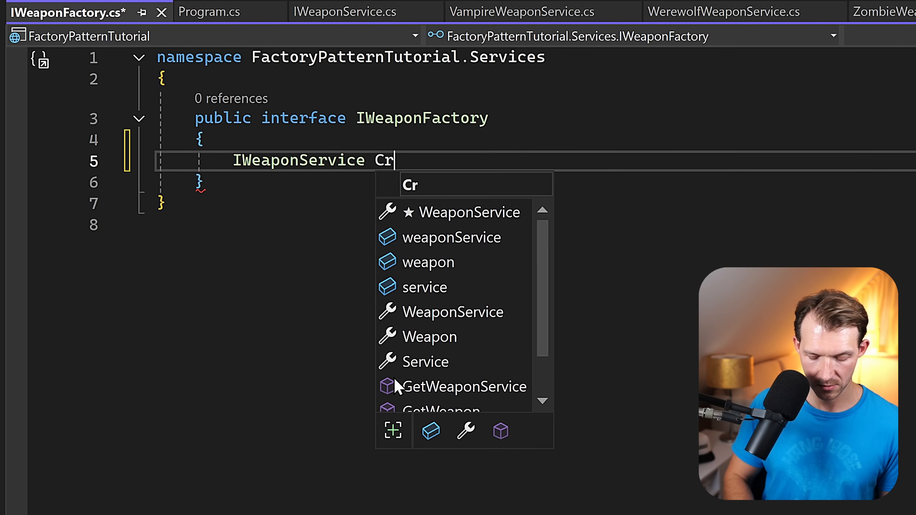
{"action": "type", "text": "eate()"}
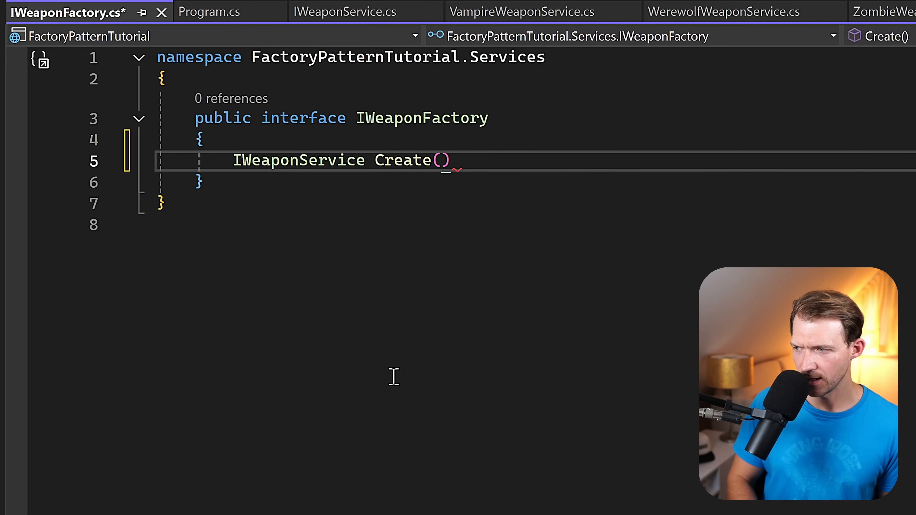
{"action": "type", "text": "string name);"}
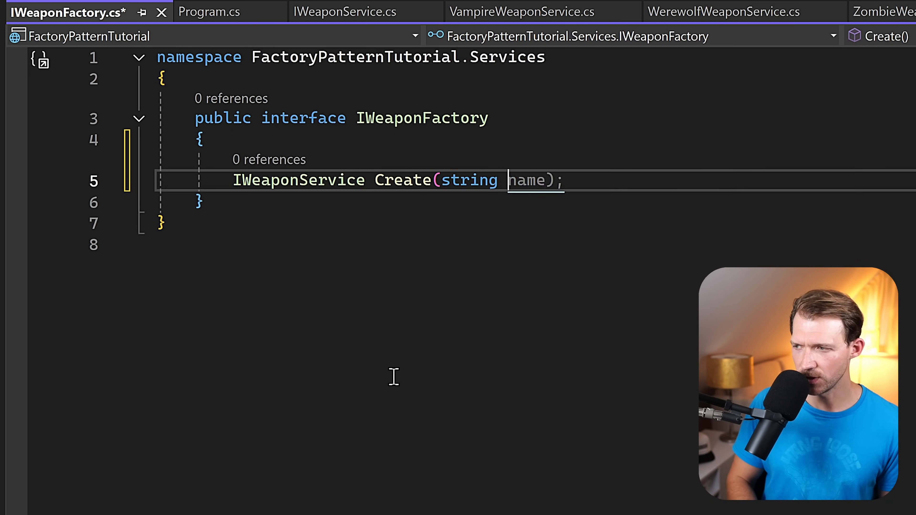
{"action": "type", "text": "creatureT"}
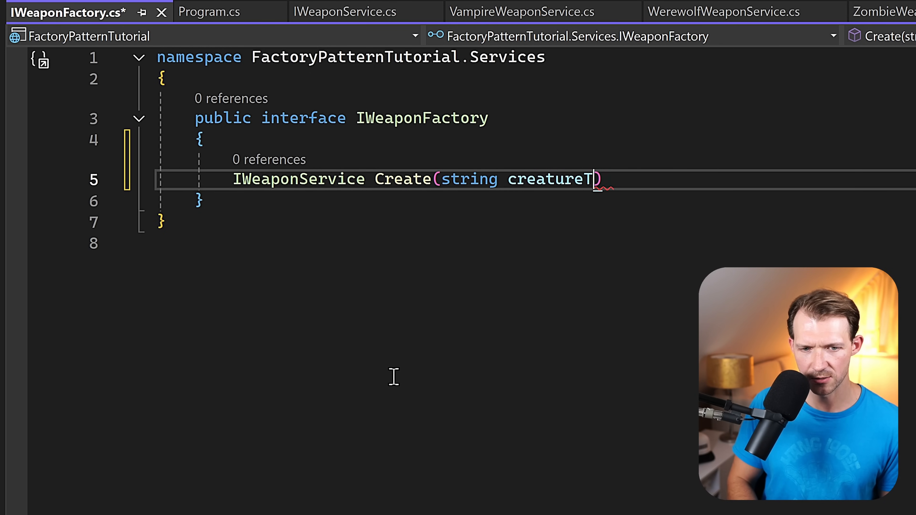
{"action": "type", "text": "ype);"}
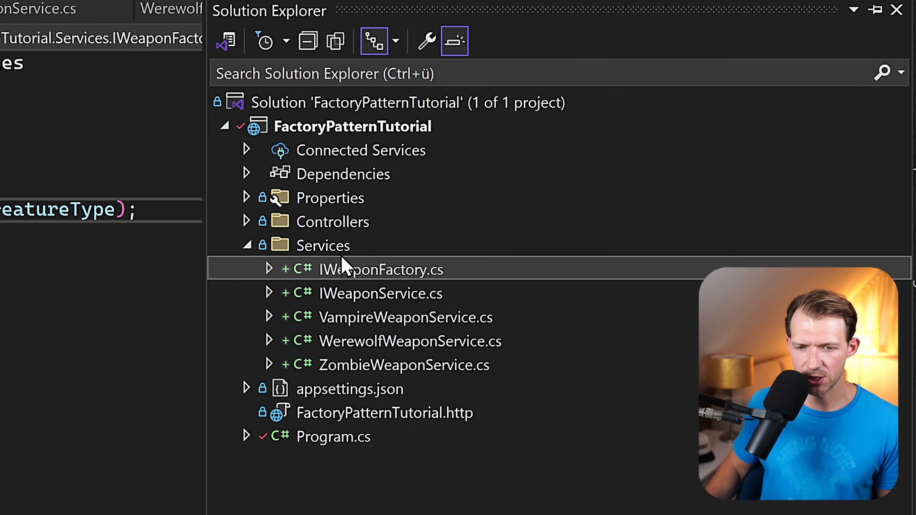
Step: Add a new WeaponFactory.cs class file to the Services folder
{"action": "right_click", "coordinate": [323, 245]}
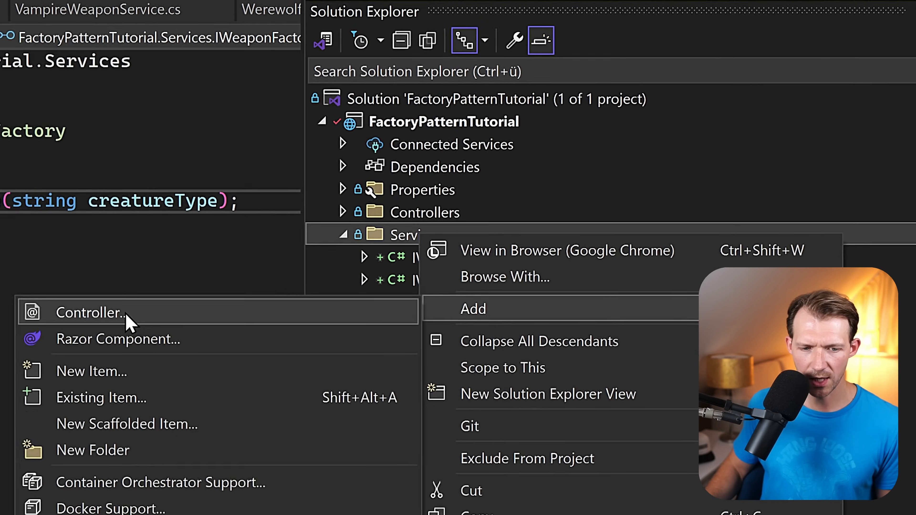
{"action": "left_click", "coordinate": [91, 371]}
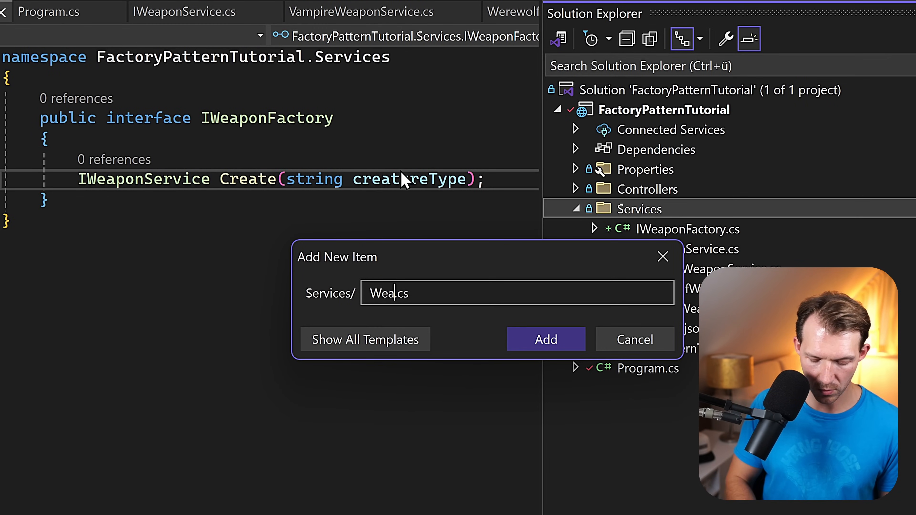
{"action": "left_click", "coordinate": [545, 339]}
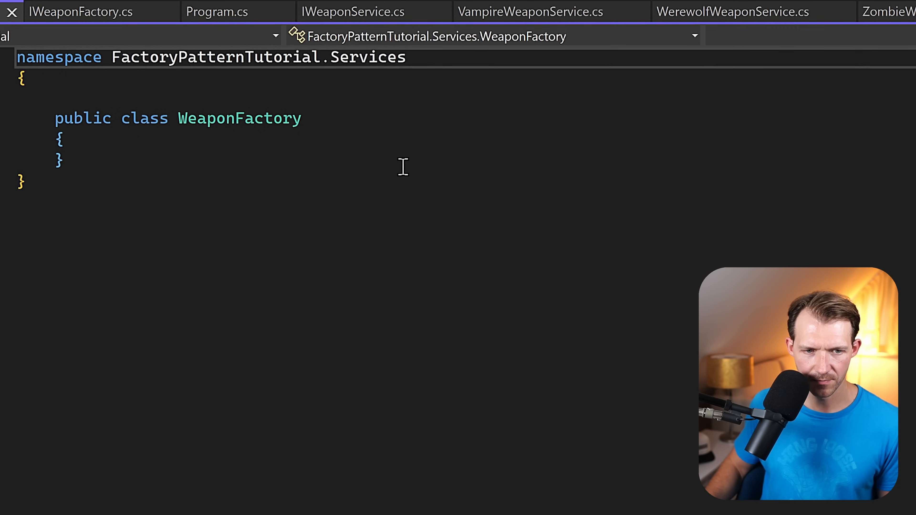
Step: Make WeaponFactory implement IWeaponFactory and generate the Create method stub
{"action": "type", "text": ":"}
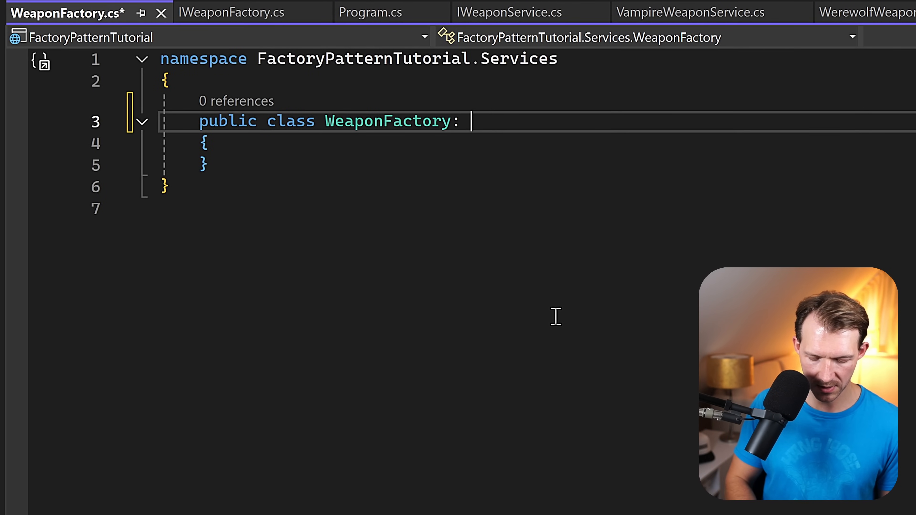
{"action": "type", "text": "IWeaponFactory"}
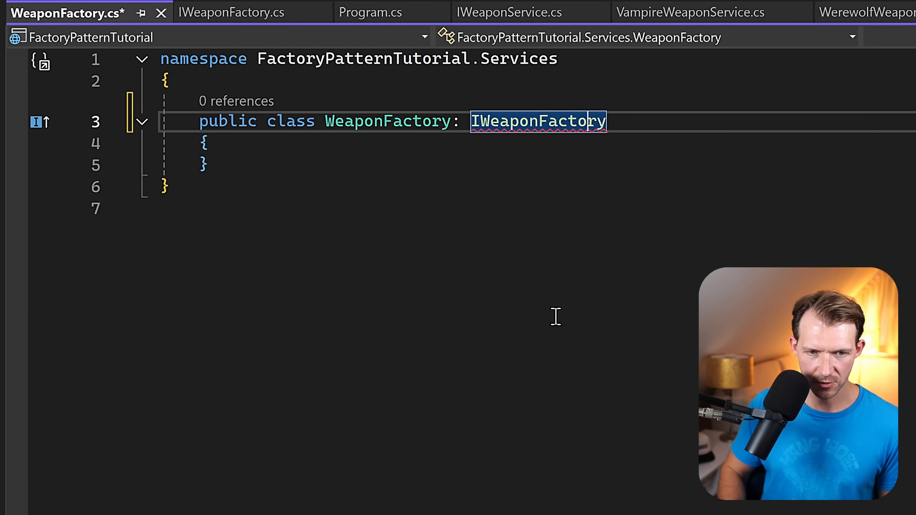
{"action": "left_click", "coordinate": [110, 121]}
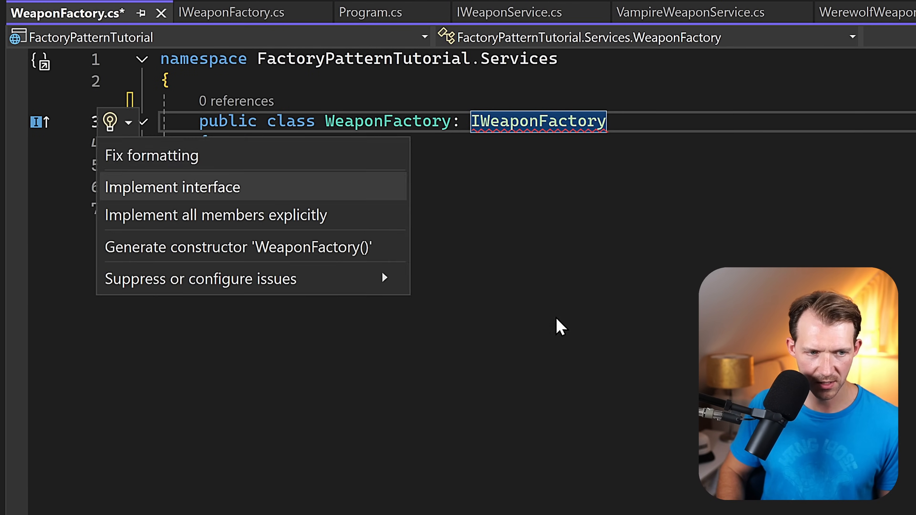
{"action": "left_click", "coordinate": [172, 187]}
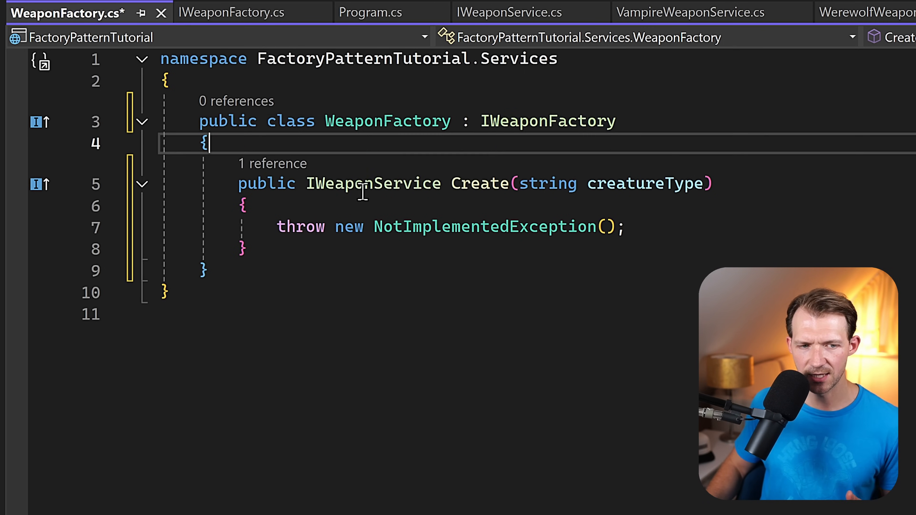
Step: Add a private readonly IServiceProvider field assigned from a constructor parameter
{"action": "key", "text": "Enter"}
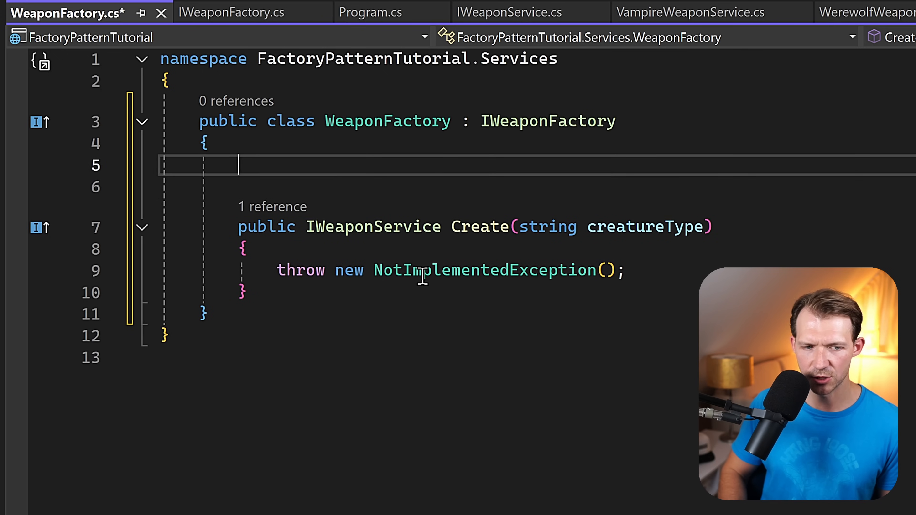
{"action": "type", "text": "private readonly IServiceProvider _serviceProvider;"}
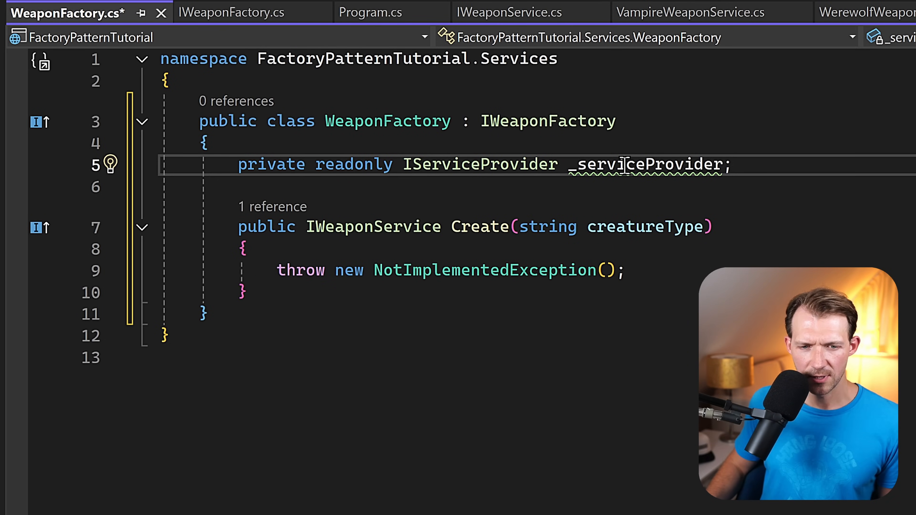
{"action": "left_click", "coordinate": [111, 164]}
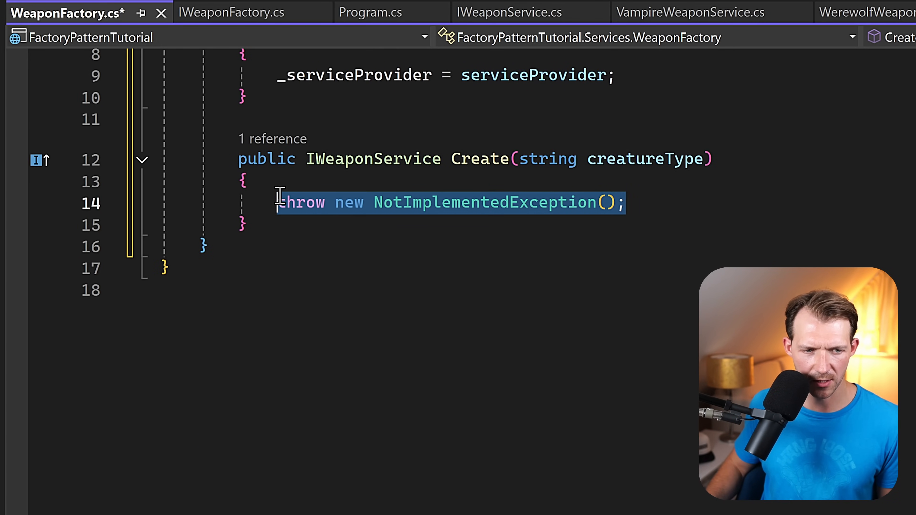
{"action": "mouse_move", "coordinate": [494, 455]}
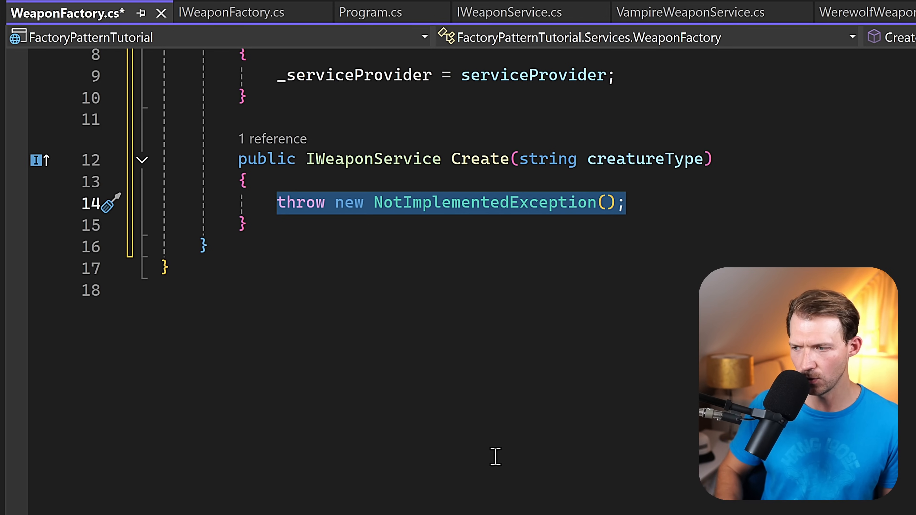
Step: Return a switch on creatureType resolving Vampire, Werewolf and Zombie services via _serviceProvider.GetRequiredService
{"action": "type", "text": "return"}
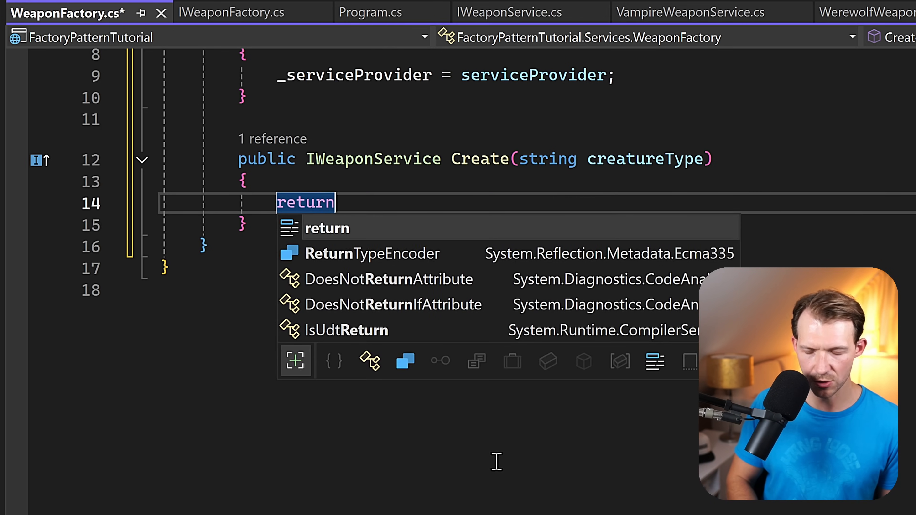
{"action": "type", "text": "creatureType"}
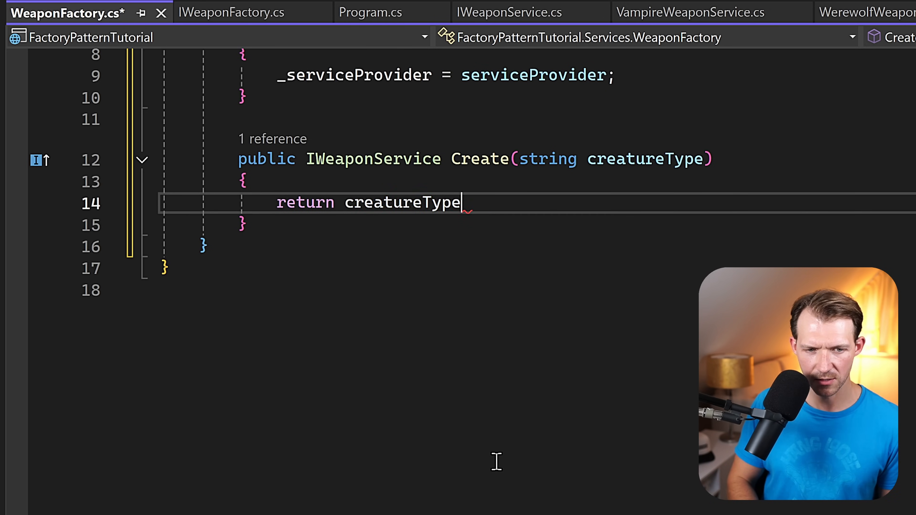
{"action": "type", "text": "switch"}
{"action": "type", "text": "\"V"}
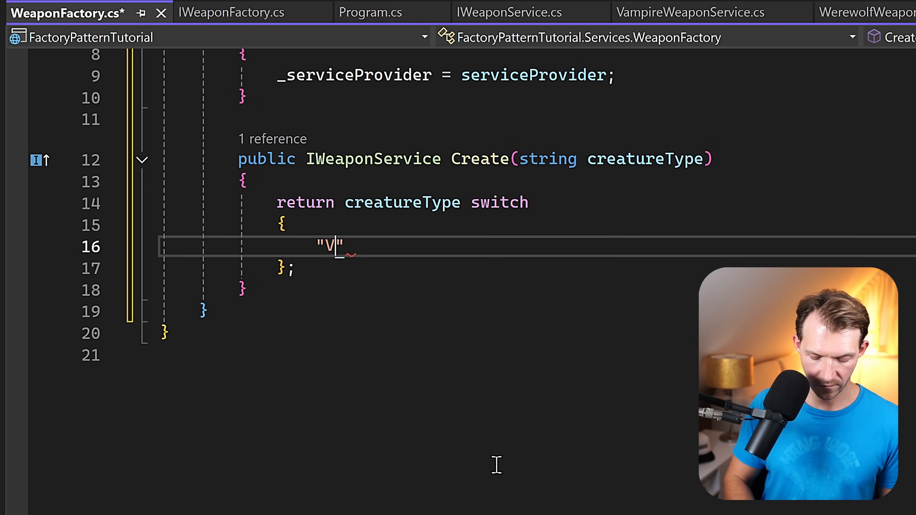
{"action": "type", "text": "ampire\" =>"}
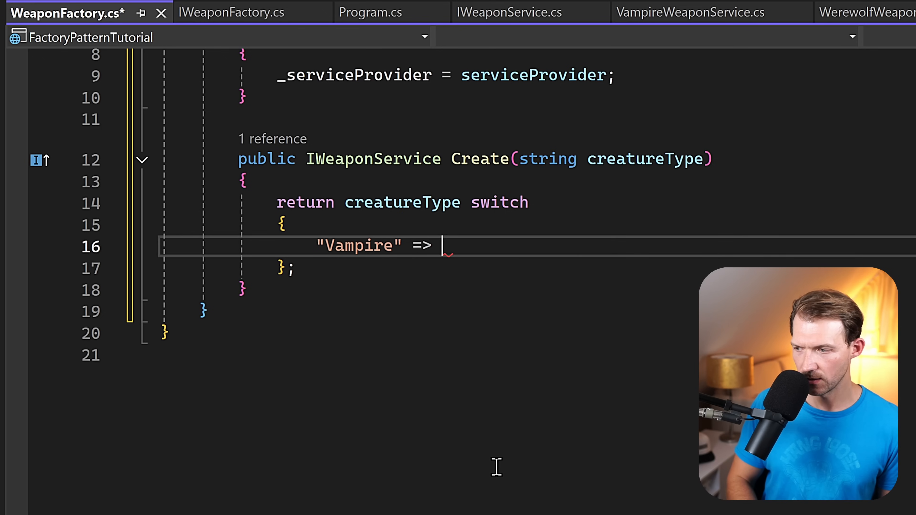
{"action": "type", "text": "_serviceProvider."}
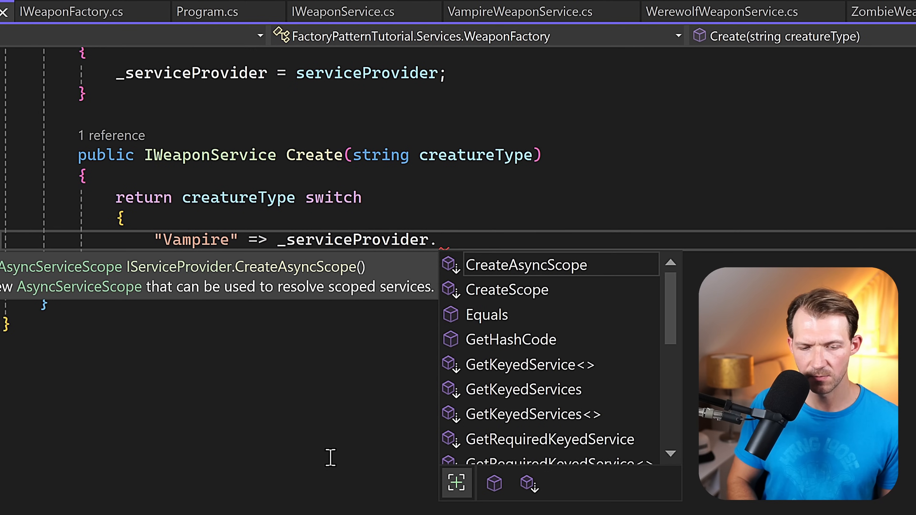
{"action": "type", "text": "getre"}
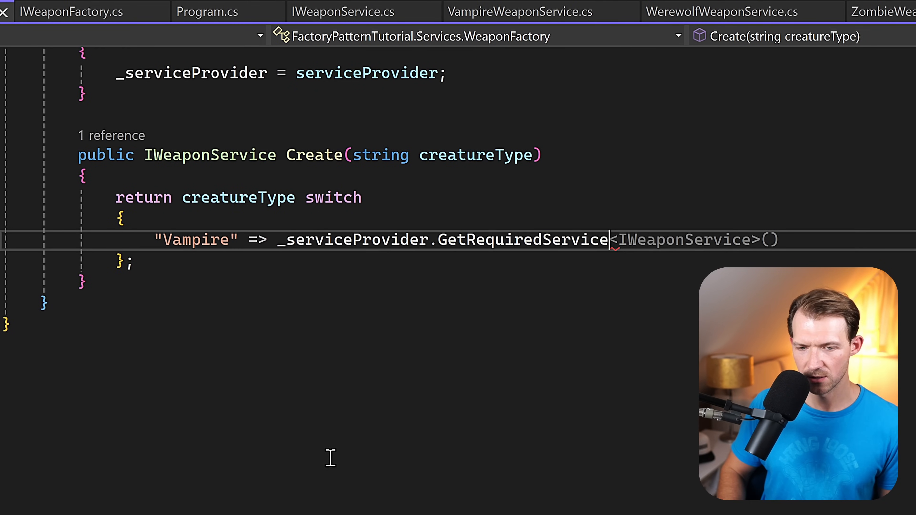
{"action": "type", "text": "VampireWeaponService>(),"}
{"action": "type", "text": "\"Zombie\" => _serviceProvider.GetRequiredService<ZombieWeaponService>(),"}
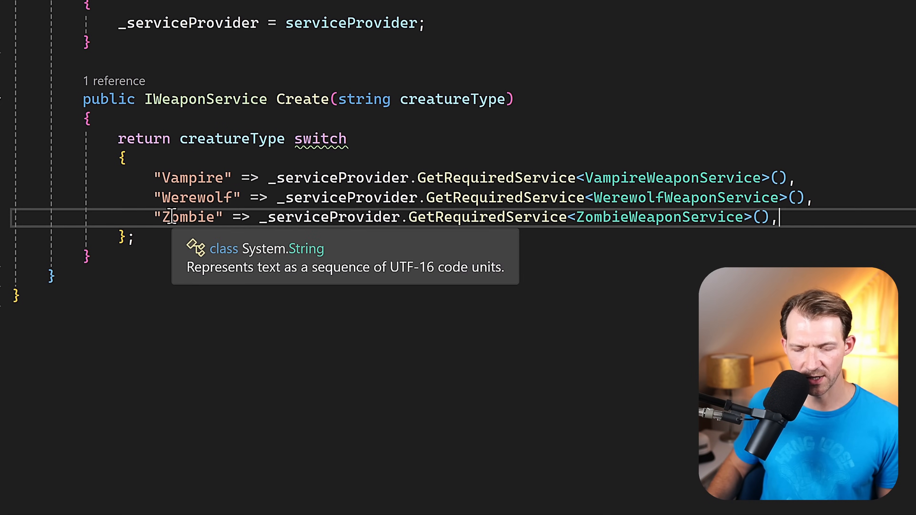
{"action": "mouse_move", "coordinate": [840, 231]}
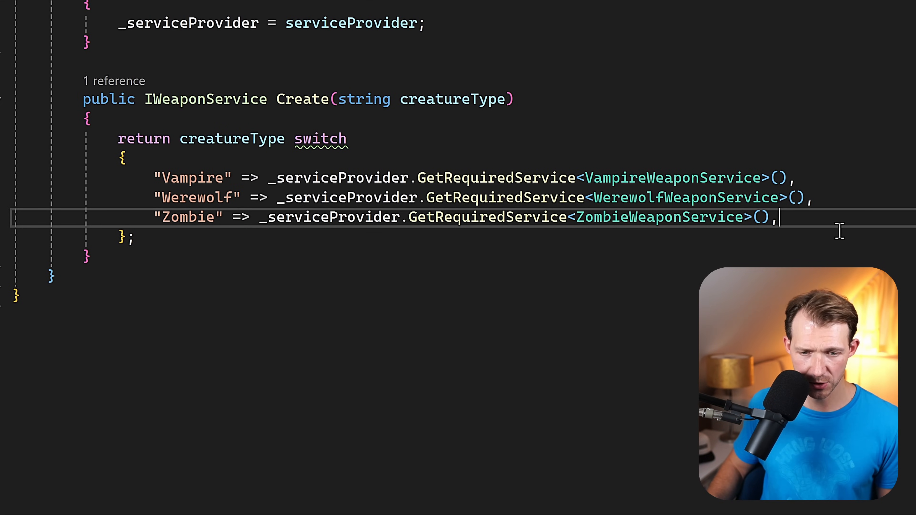
Step: Add a default arm throwing ArgumentException for an unknown creature type
{"action": "key", "text": "enter"}
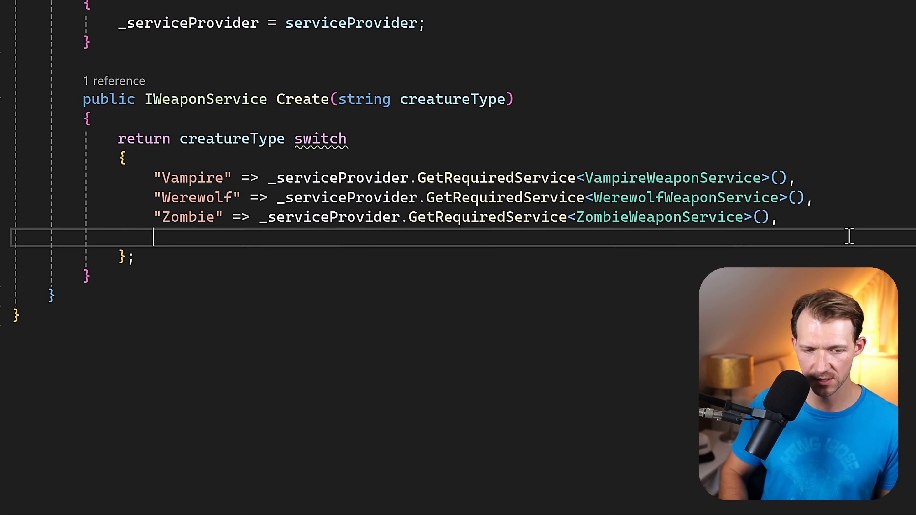
{"action": "type", "text": "_ => throw new NotImplementedException()"}
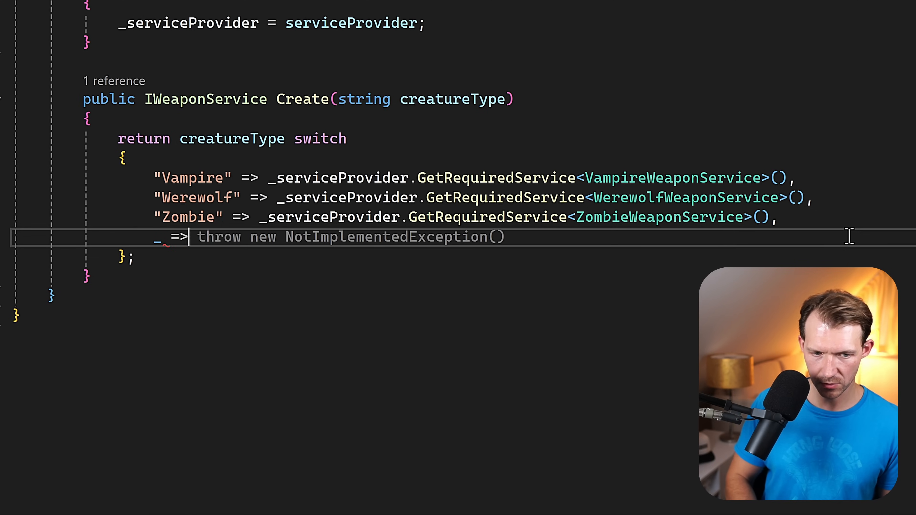
{"action": "type", "text": "throw new ArgumentException"}
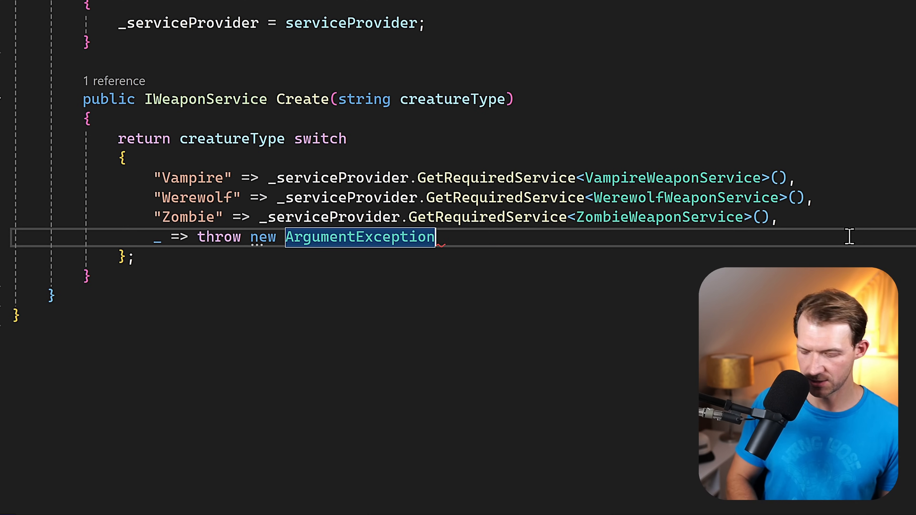
{"action": "type", "text": "(\"Unkn"}
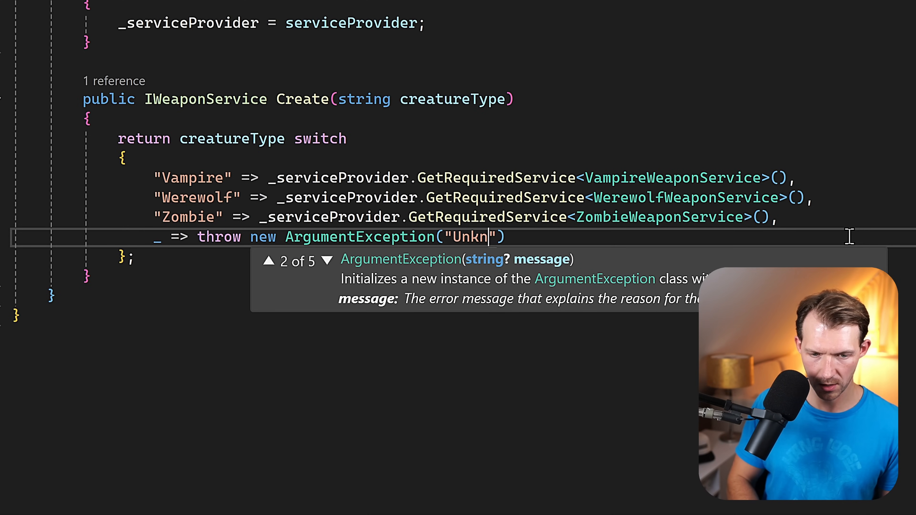
{"action": "type", "text": "own creature type!"}
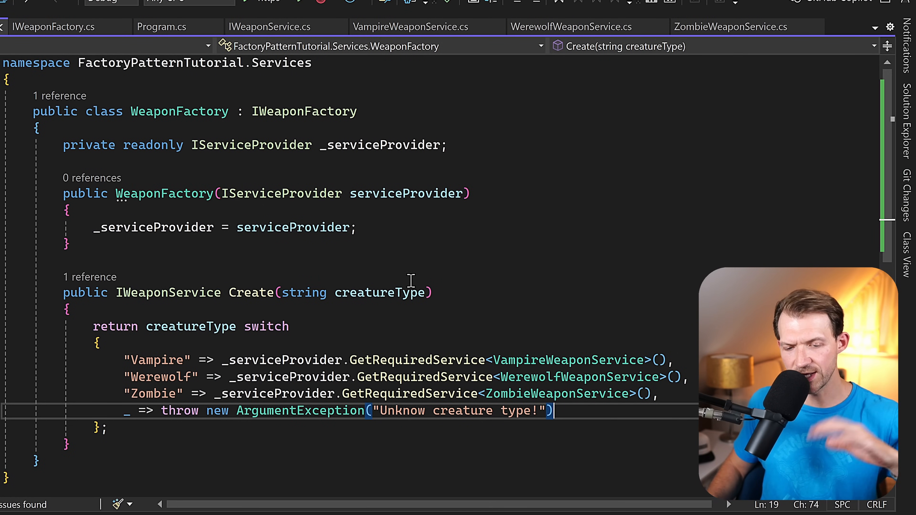
Step: In Program.cs register AddScoped<IWeaponFactory, WeaponFactory>() and begin a new builder.Services line
{"action": "left_click", "coordinate": [903, 112]}
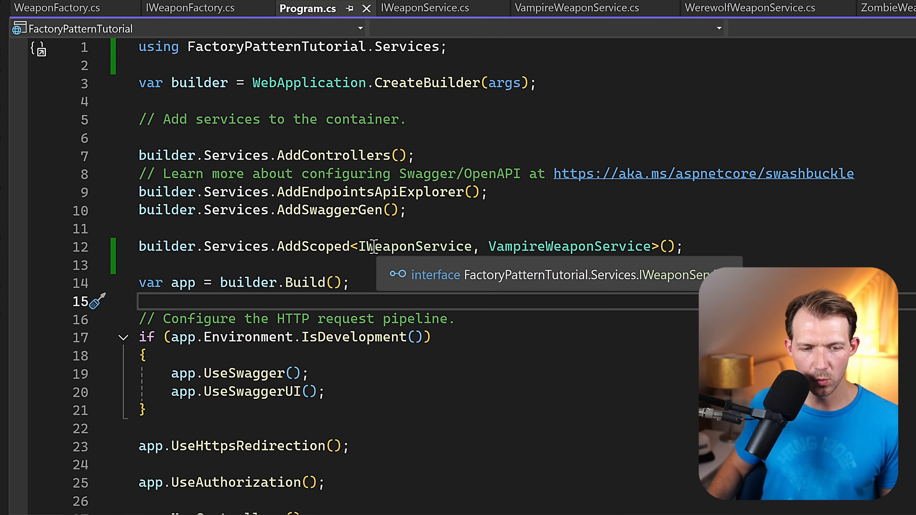
{"action": "double_click", "coordinate": [409, 246]}
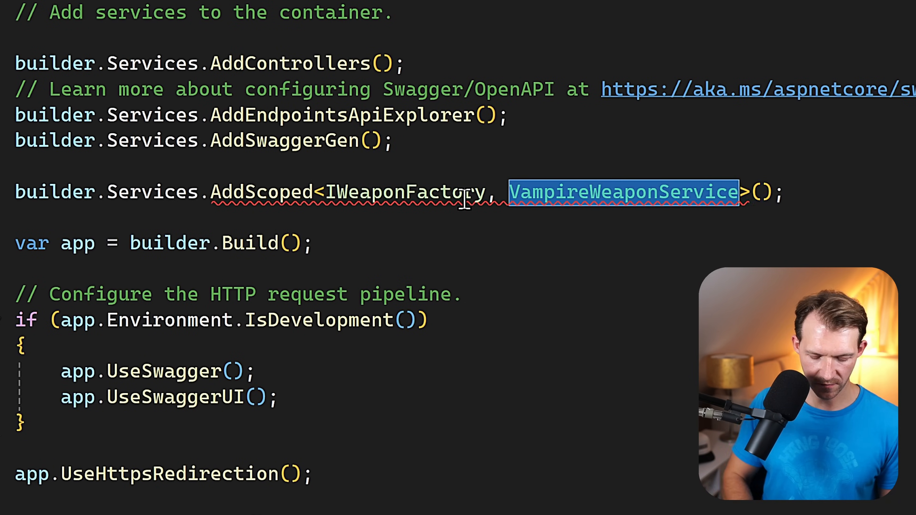
{"action": "type", "text": "Wea"}
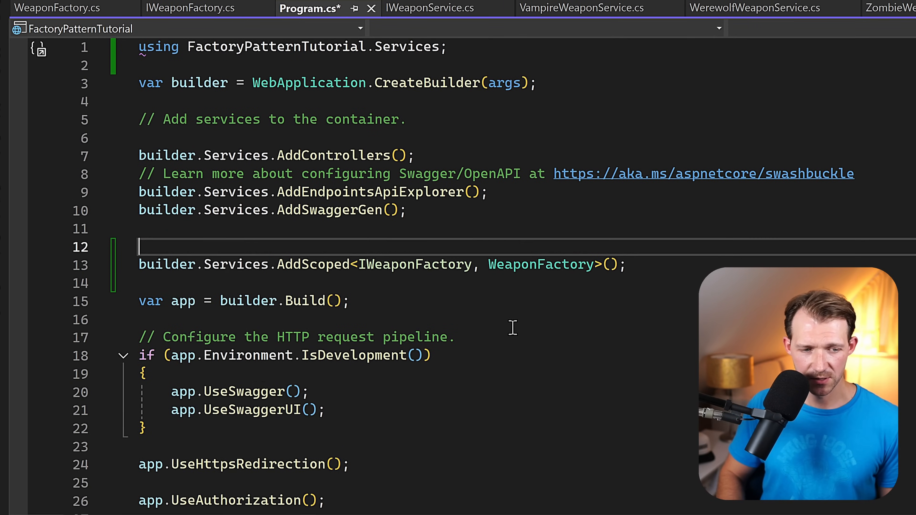
{"action": "type", "text": "builder."}
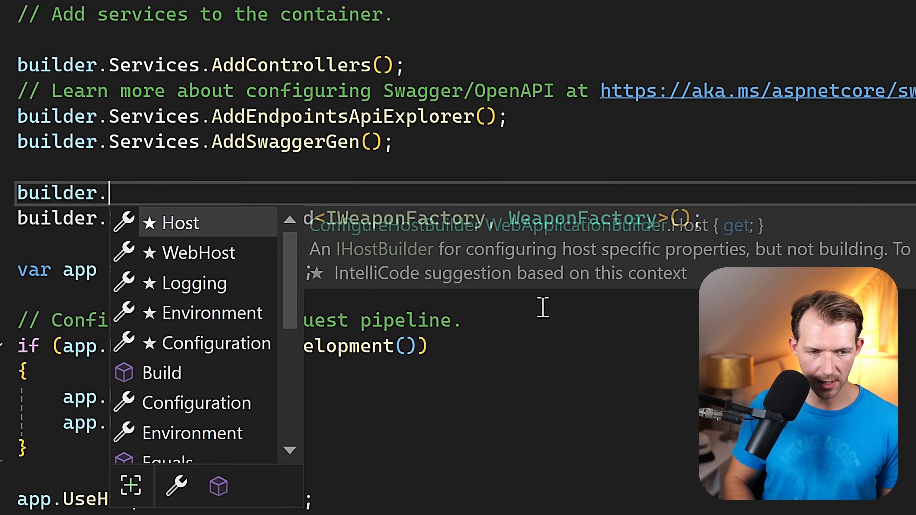
{"action": "type", "text": "Services.ad"}
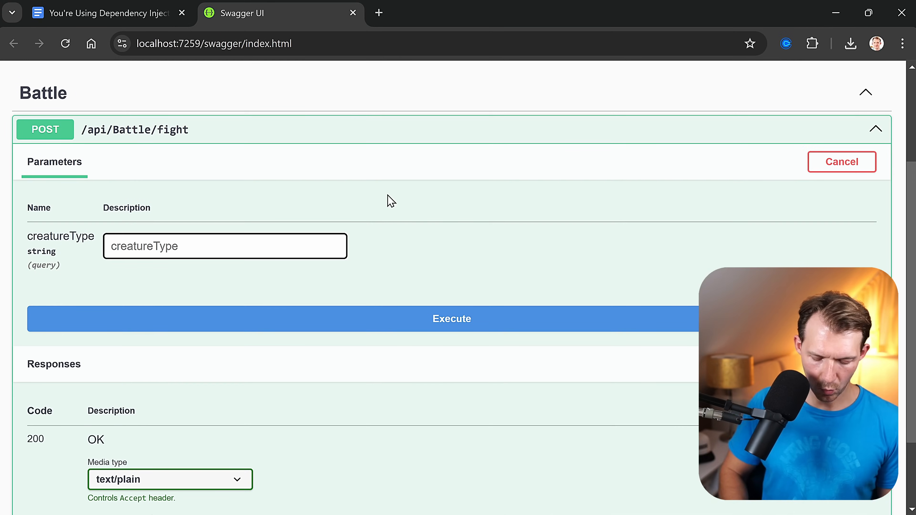
Step: Execute the POST /api/Battle/fight request with creatureType Zombie
{"action": "type", "text": "Zombie"}
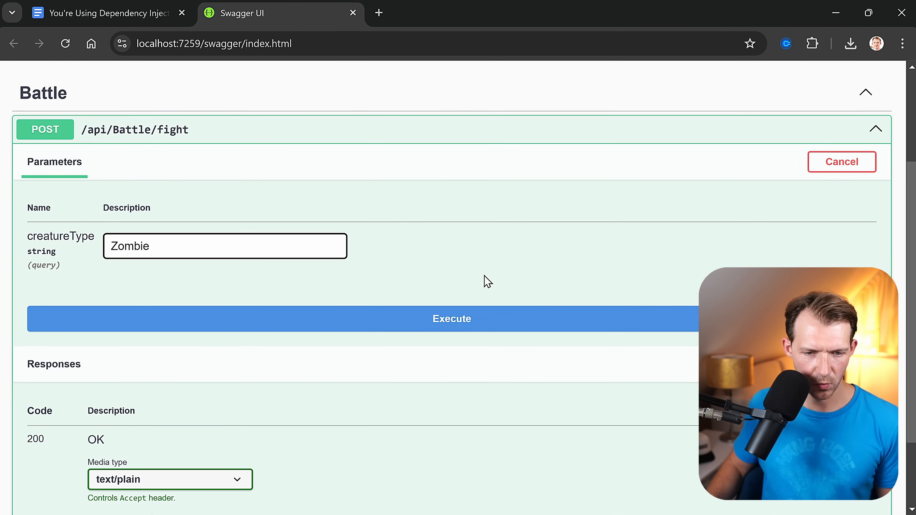
{"action": "left_click", "coordinate": [451, 319]}
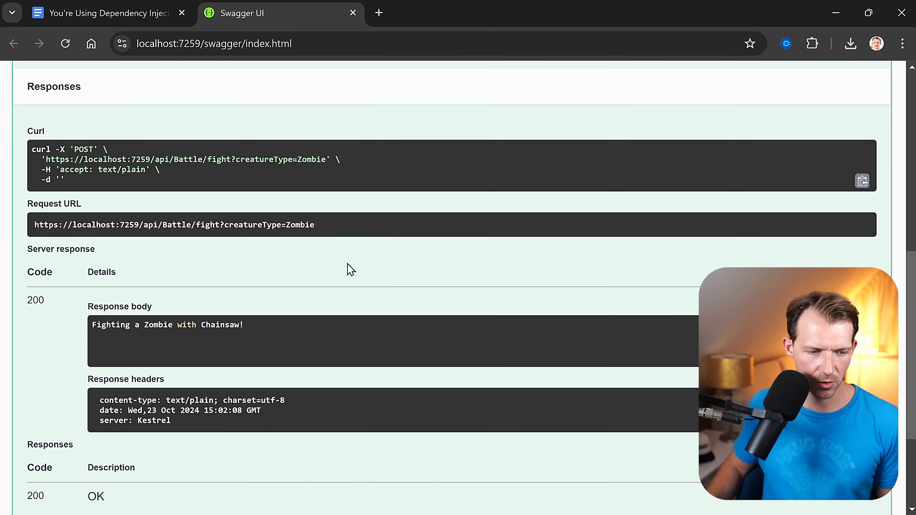